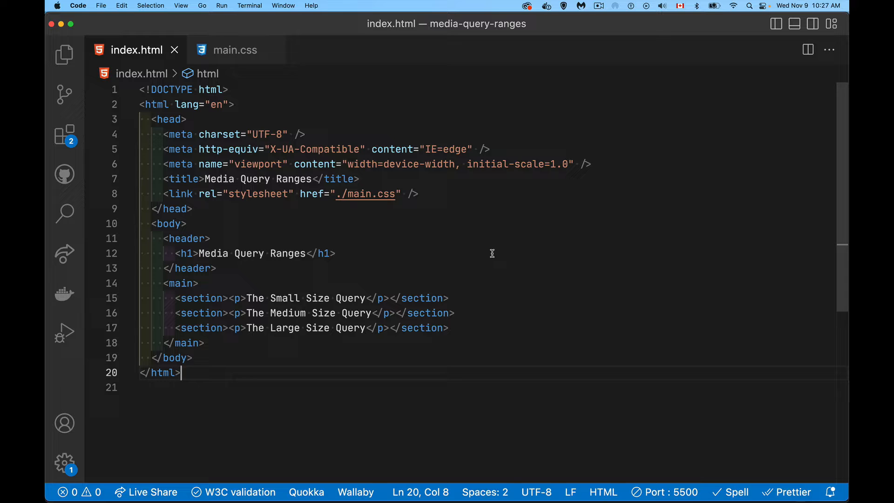
- Switch from VS Code to the Media Query Ranges page in Chrome
key(Cmd+Tab)
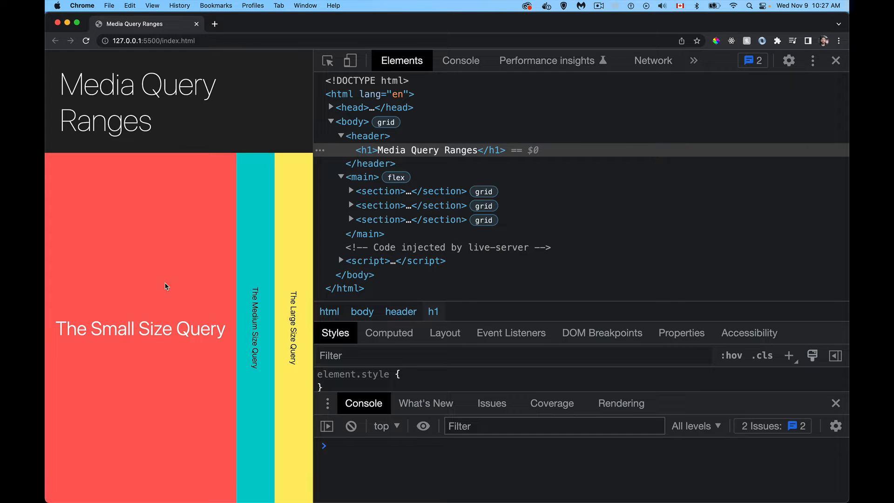
mouse_move(379, 192)
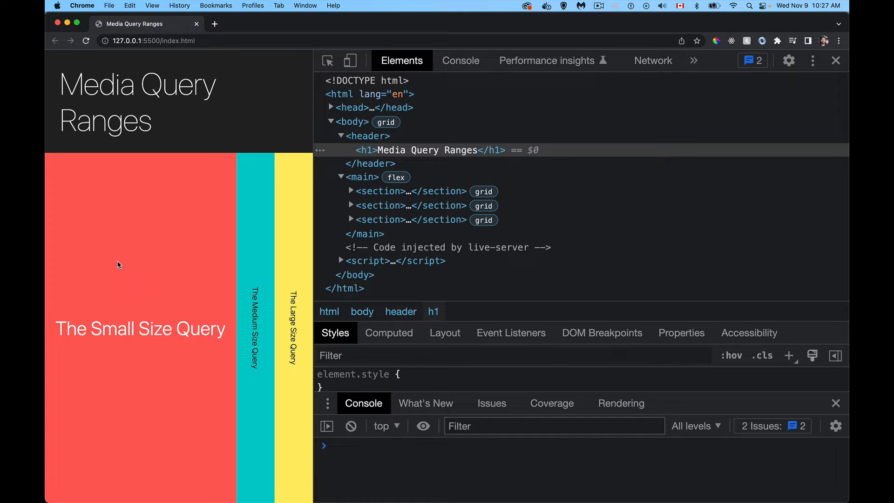
mouse_move(162, 394)
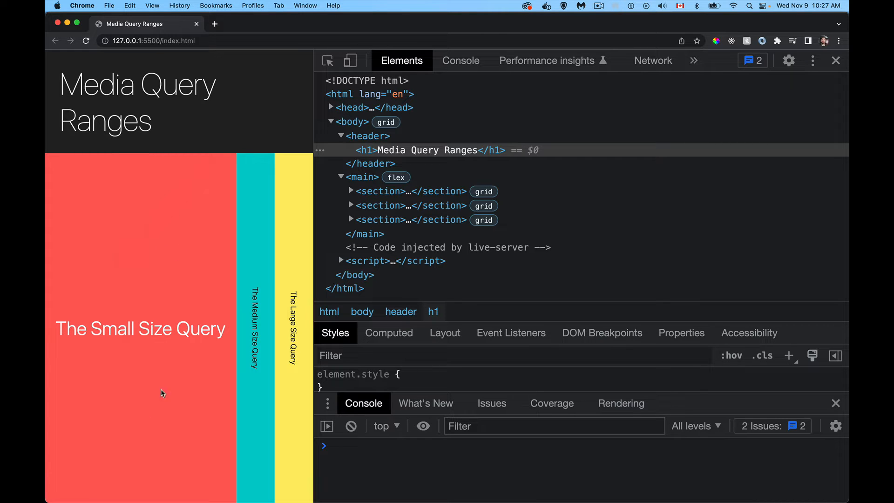
mouse_move(315, 107)
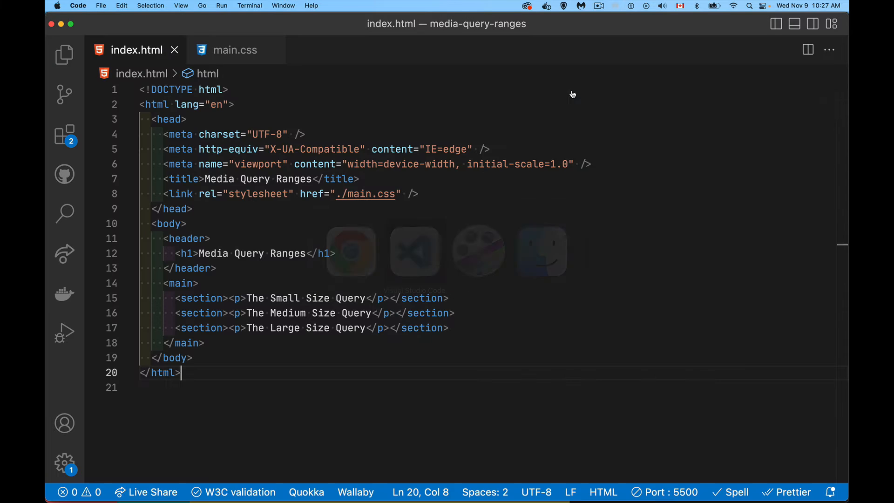
- Select the three section elements in index.html, then bring up the main.css stylesheet
click(174, 298)
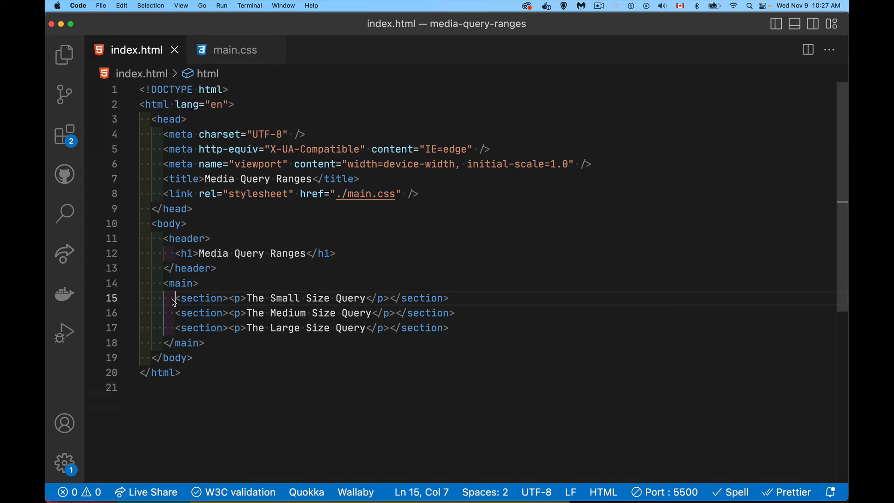
drag(175, 298, 239, 327)
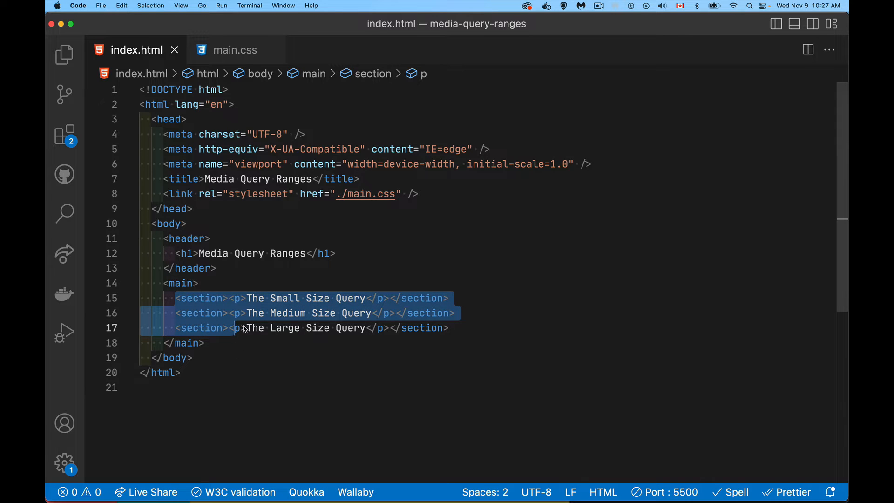
click(234, 50)
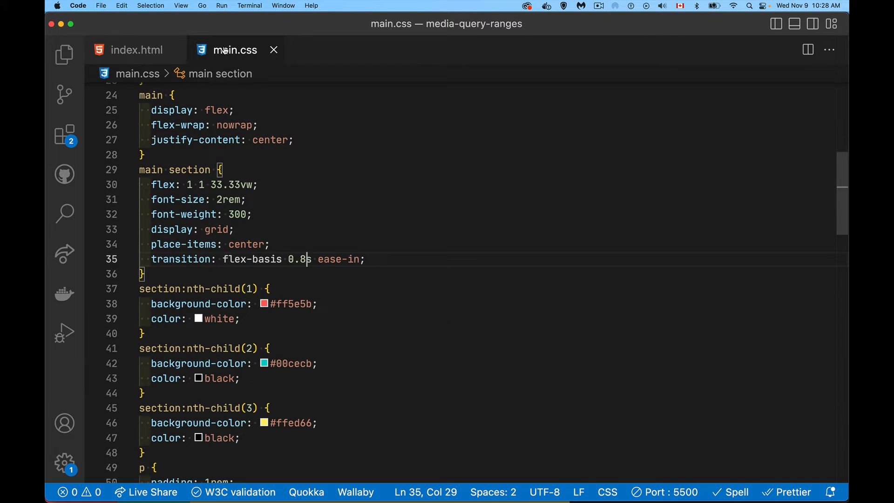
scroll(down, 3)
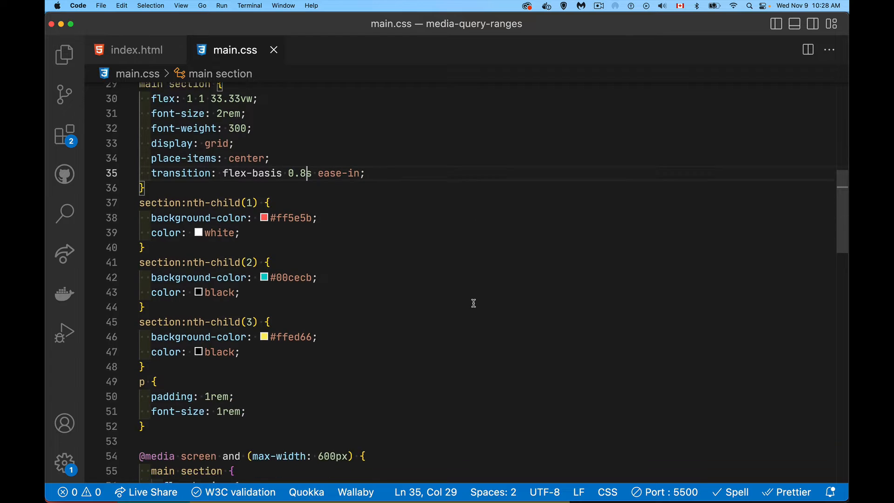
scroll(down, 3)
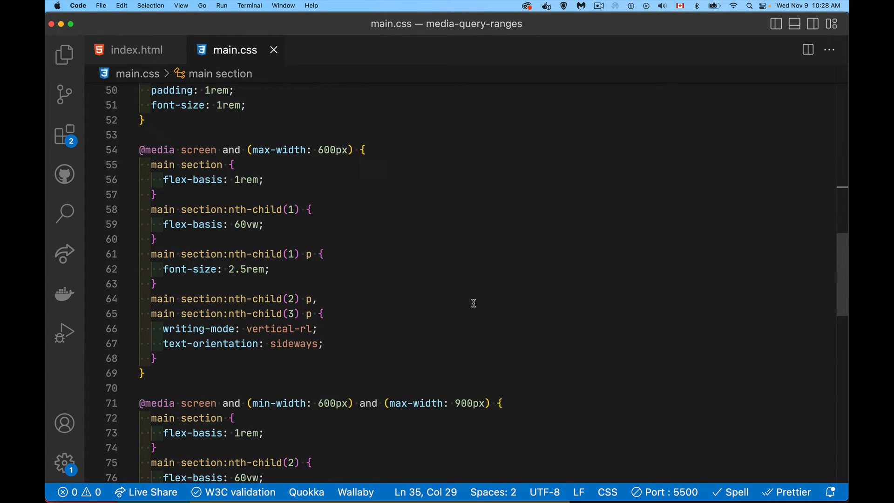
scroll(down, 3)
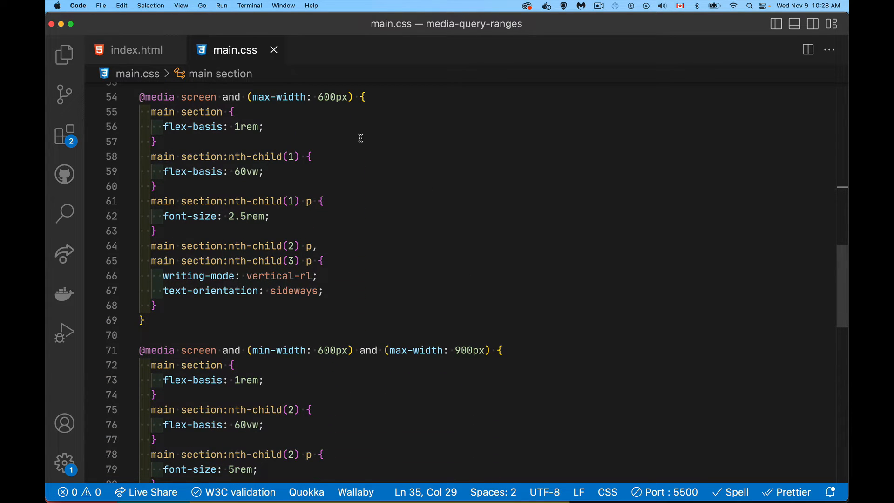
mouse_move(272, 115)
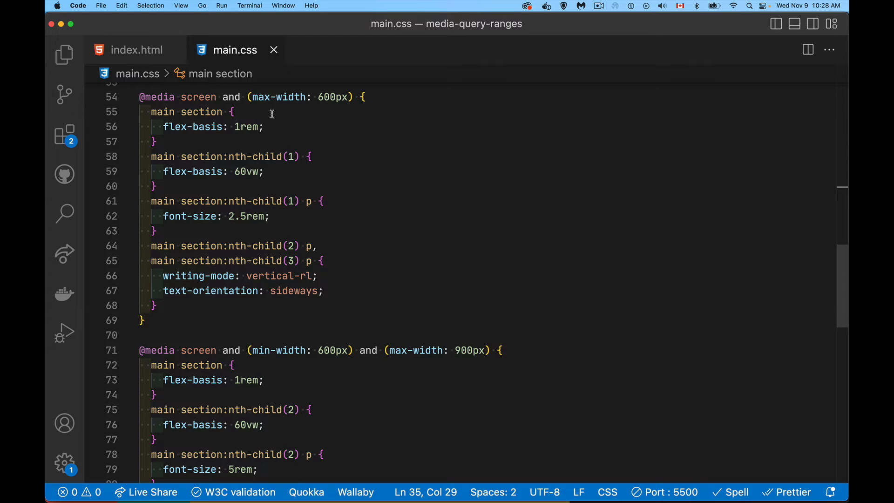
mouse_move(263, 102)
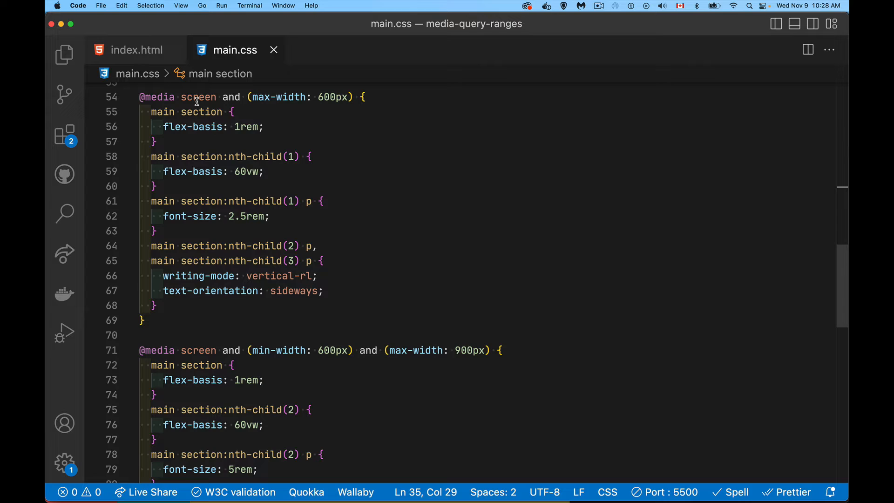
mouse_move(241, 99)
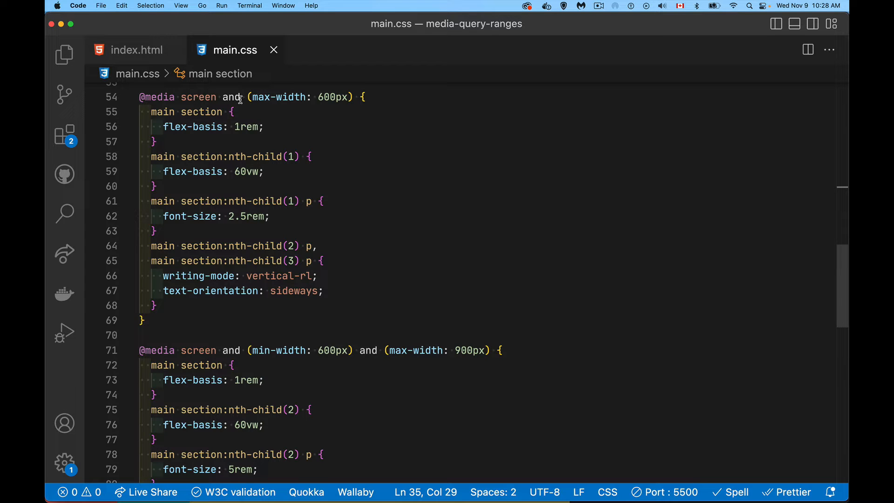
mouse_move(331, 111)
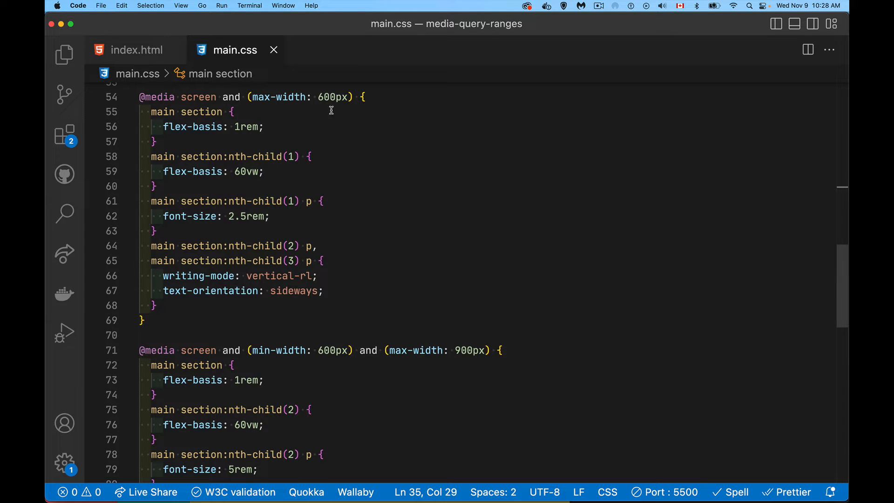
mouse_move(328, 134)
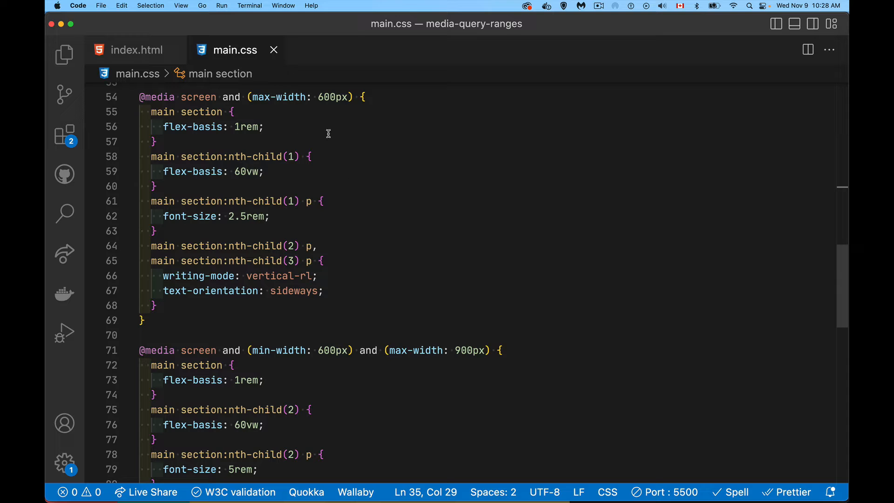
mouse_move(334, 149)
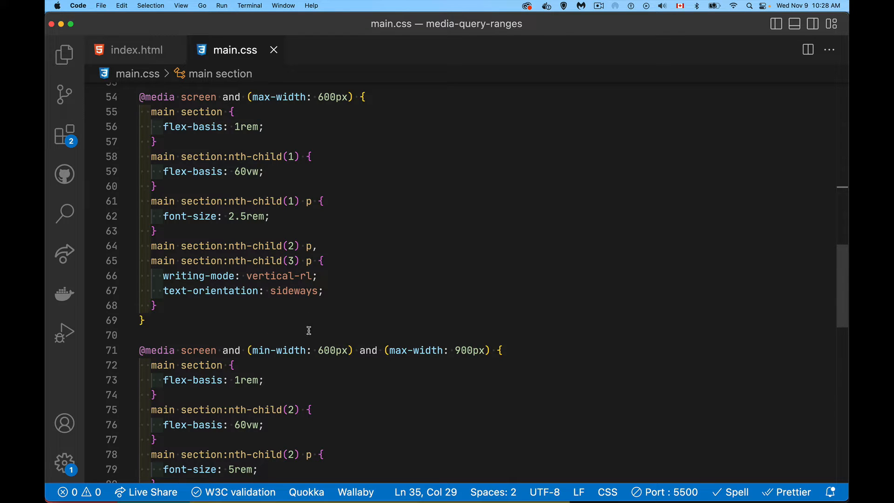
mouse_move(447, 324)
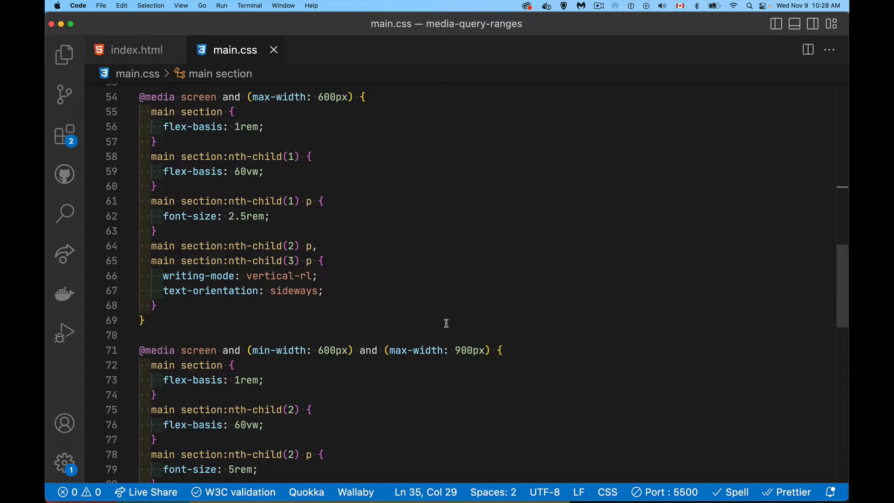
mouse_move(363, 323)
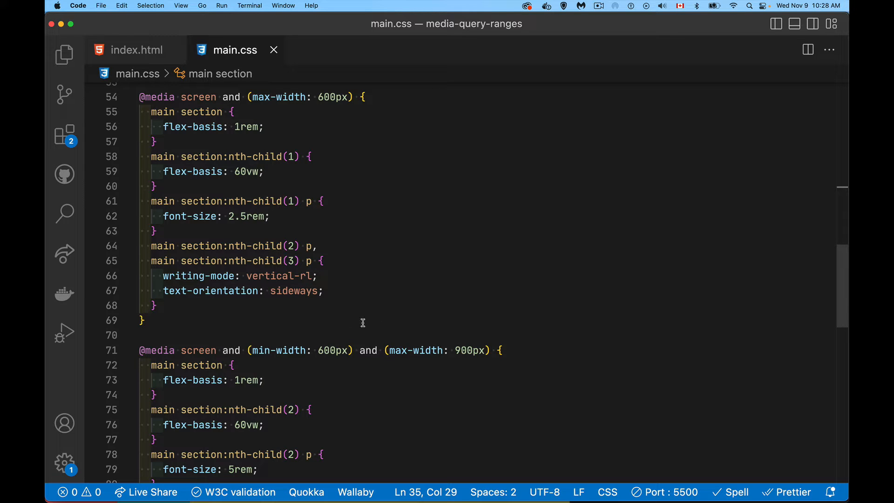
scroll(down, 3)
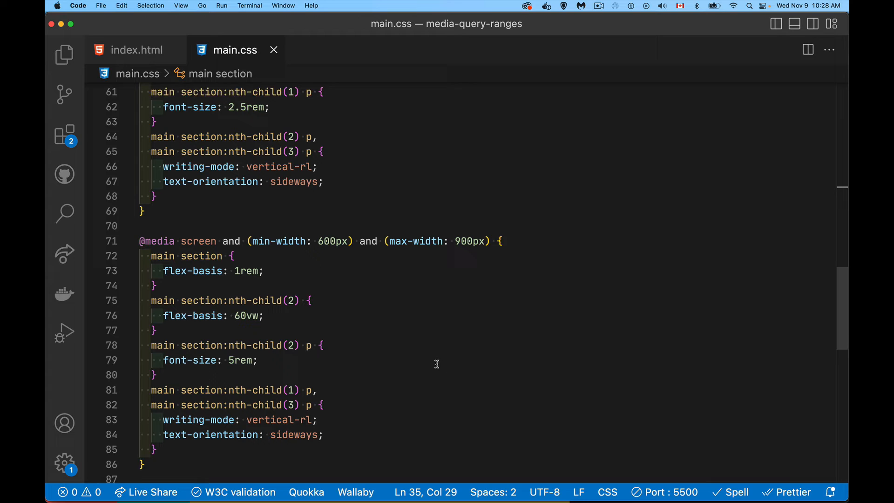
scroll(down, 3)
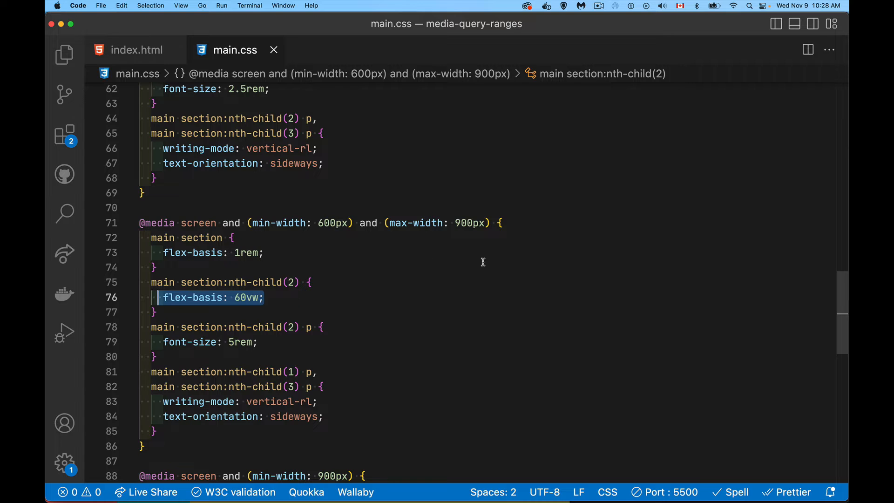
scroll(down, 3)
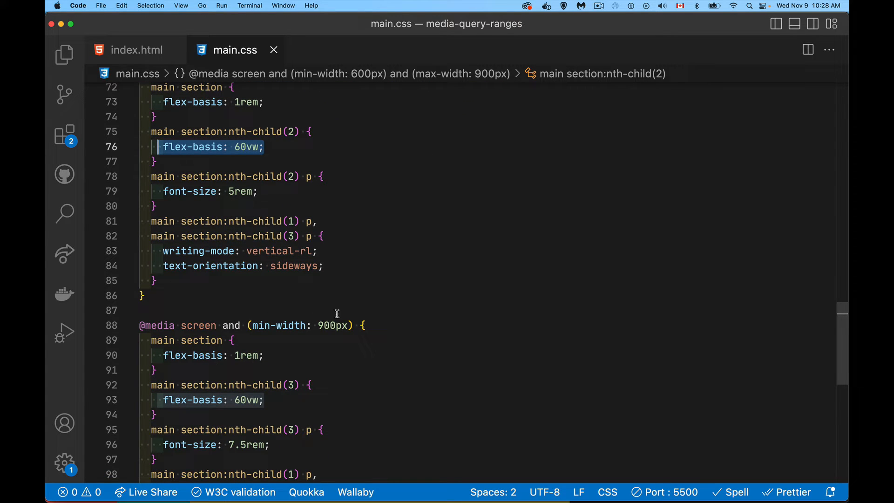
mouse_move(301, 340)
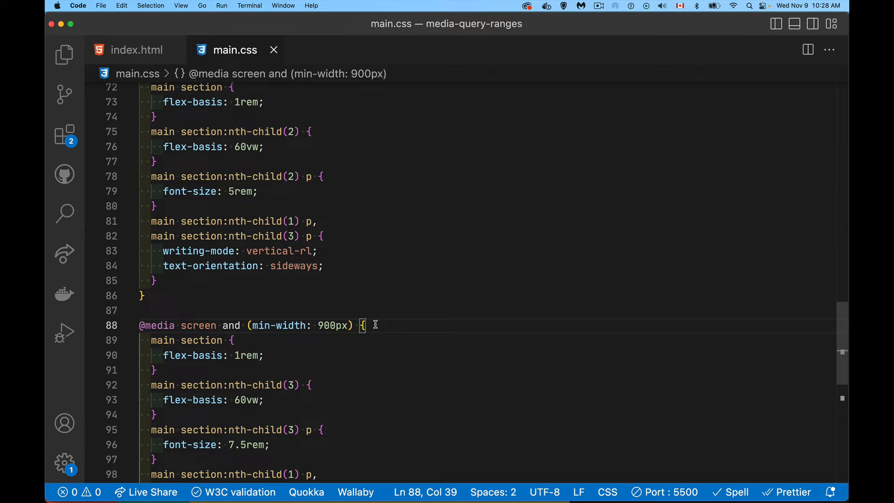
mouse_move(425, 246)
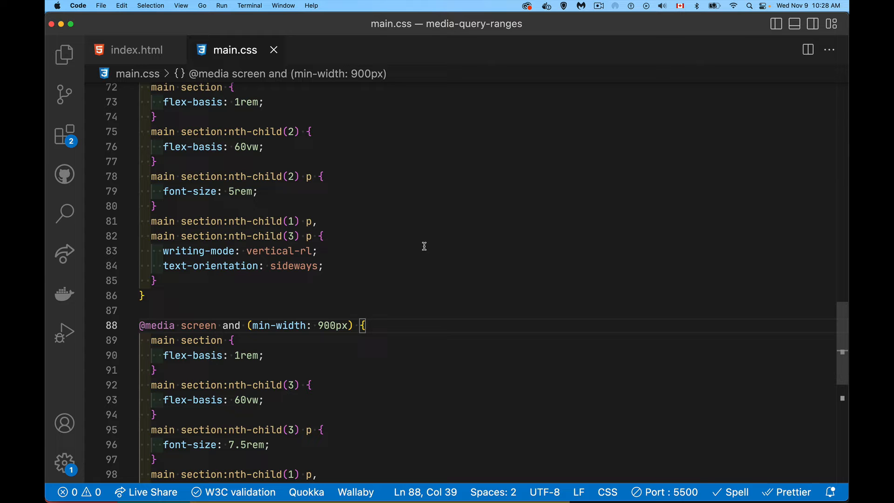
scroll(up, 3)
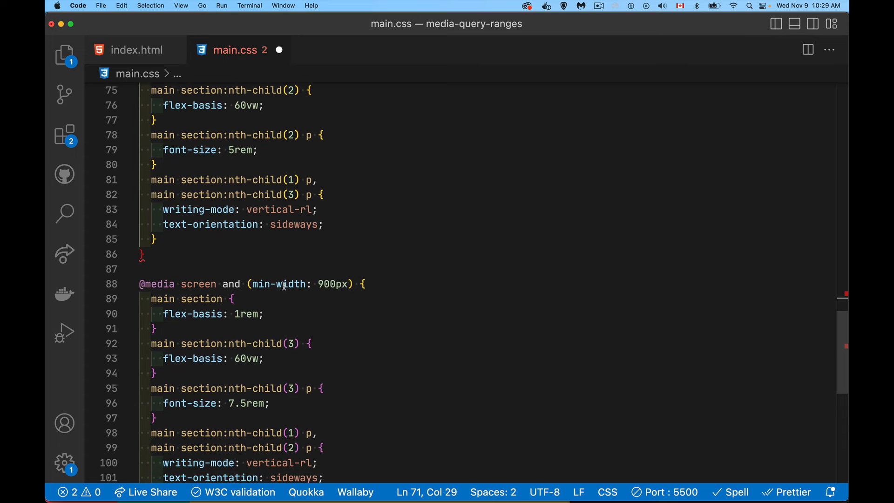
- Comment out the old small-screen query and write the new condition (width < 600px) with its brace
key(Cmd+/)
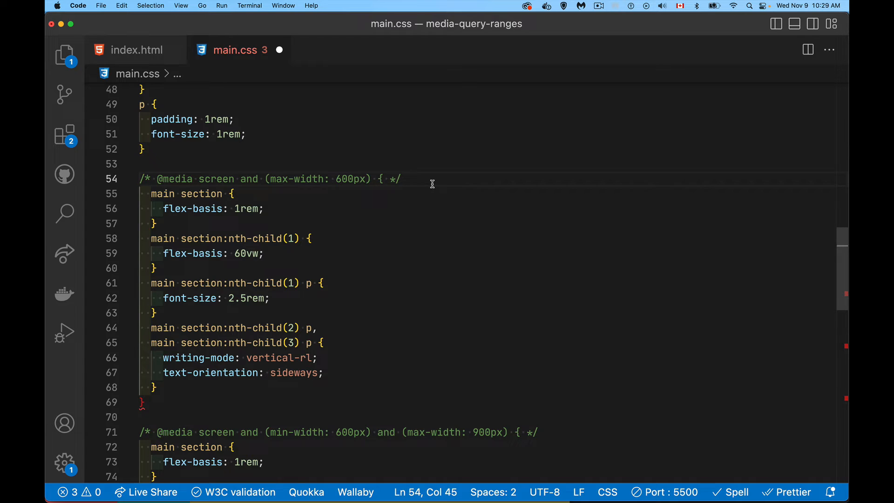
key(Return)
text(@media screen and)
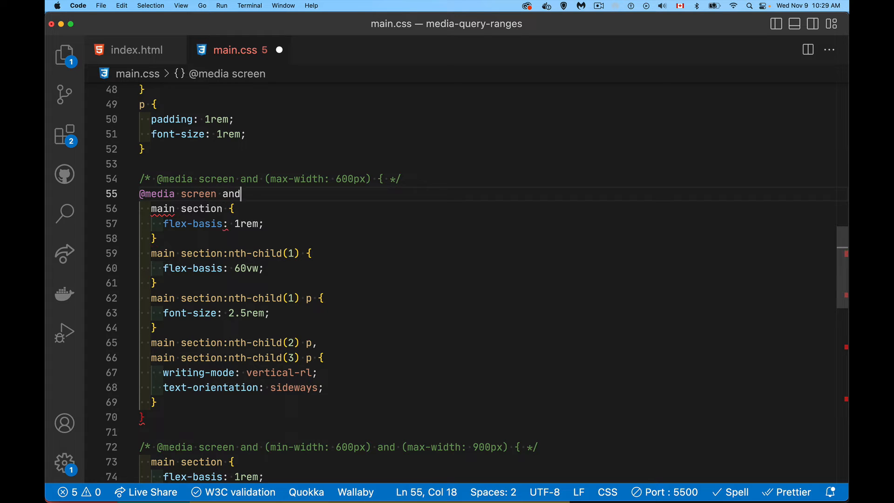
text(())
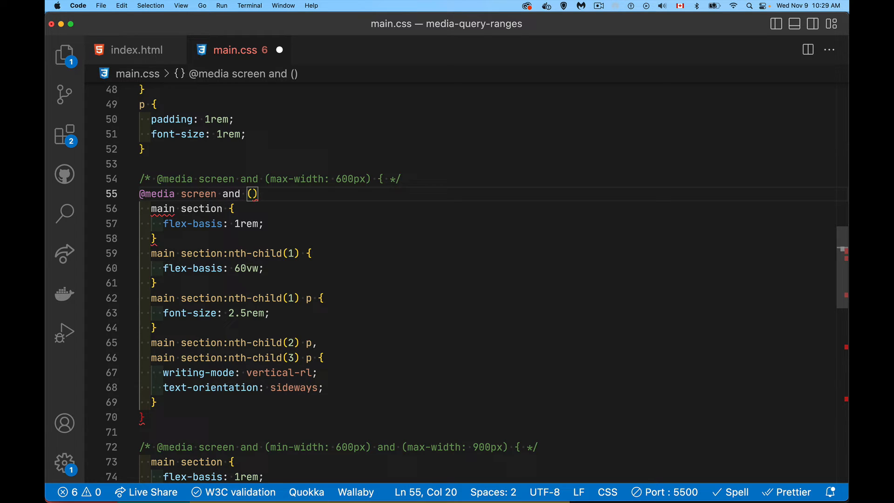
text({)
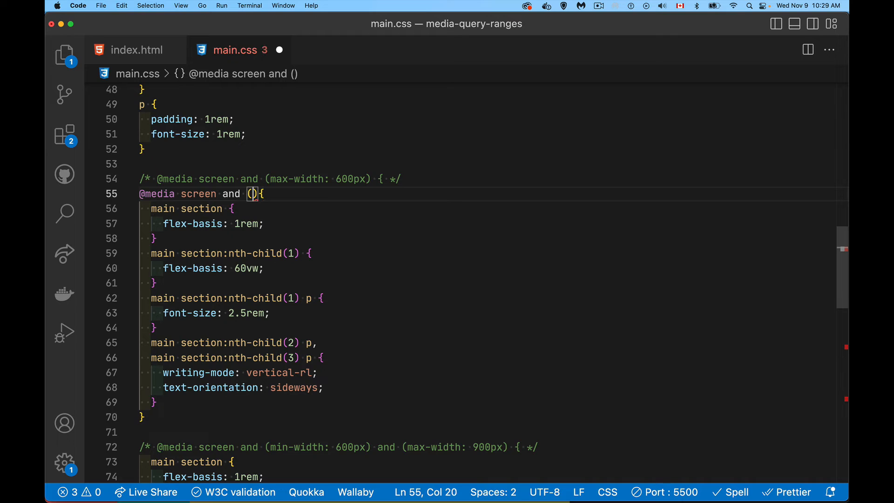
text(width <)
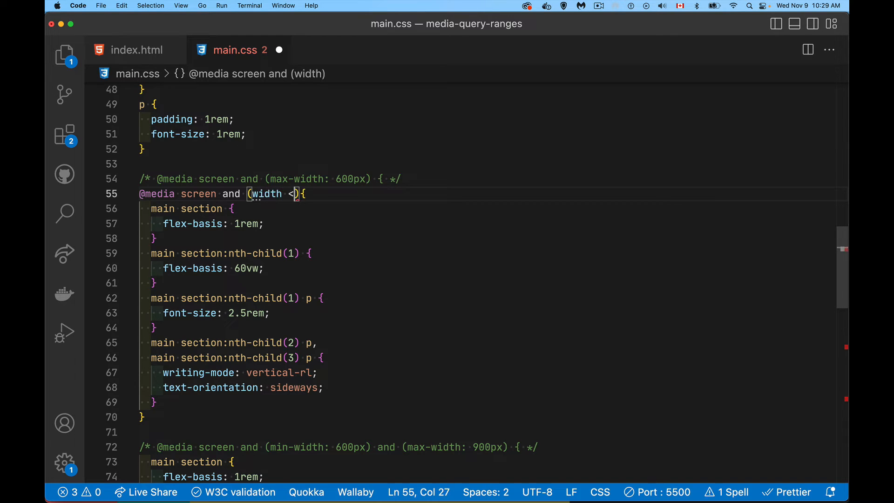
text(600p)
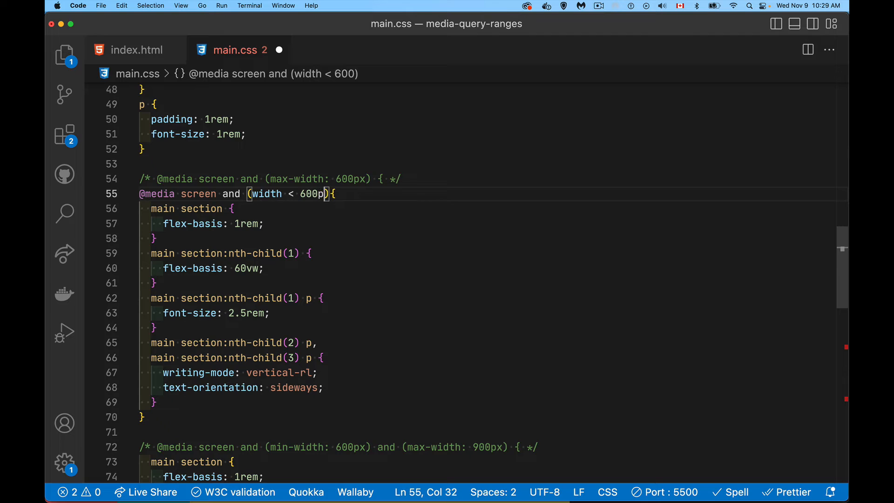
text(x)
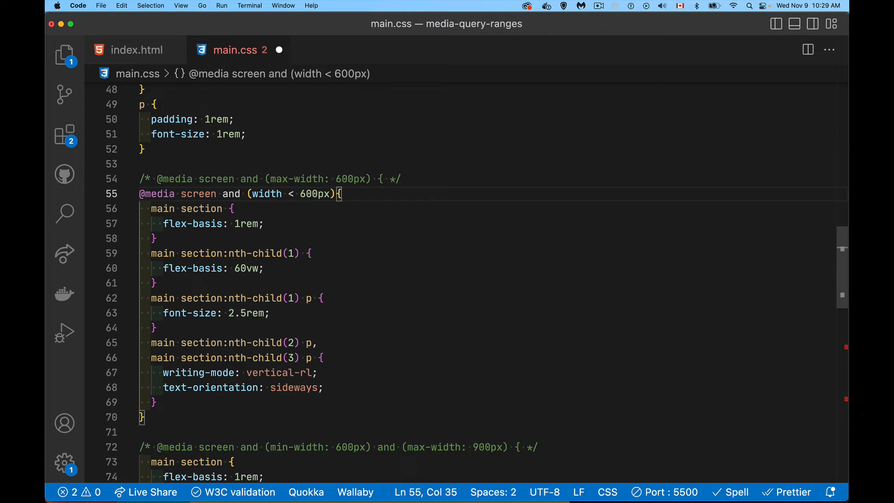
mouse_move(472, 413)
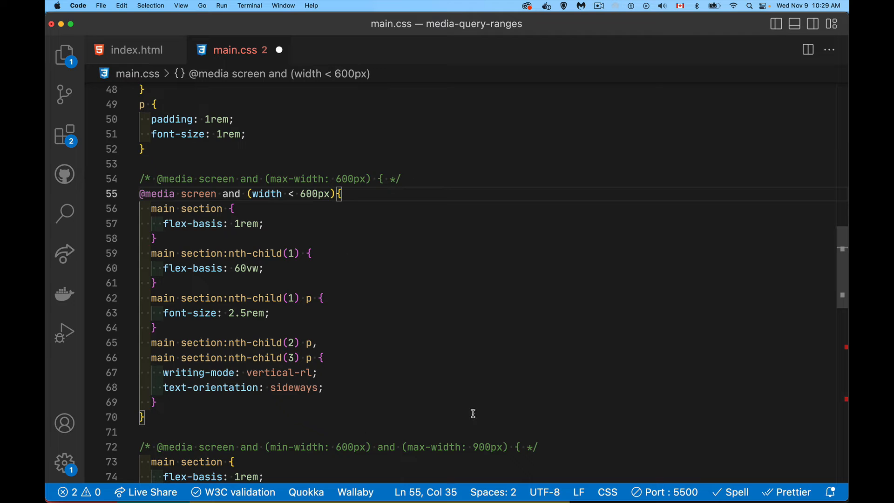
scroll(down, 3)
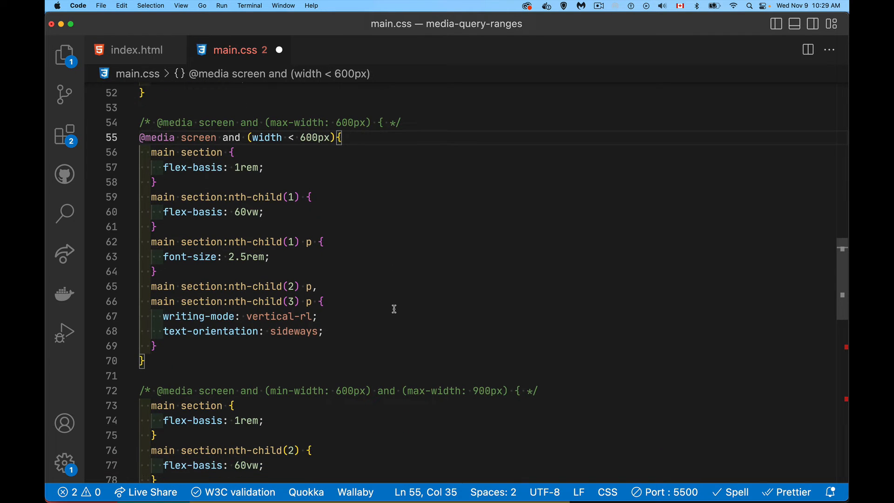
mouse_move(566, 422)
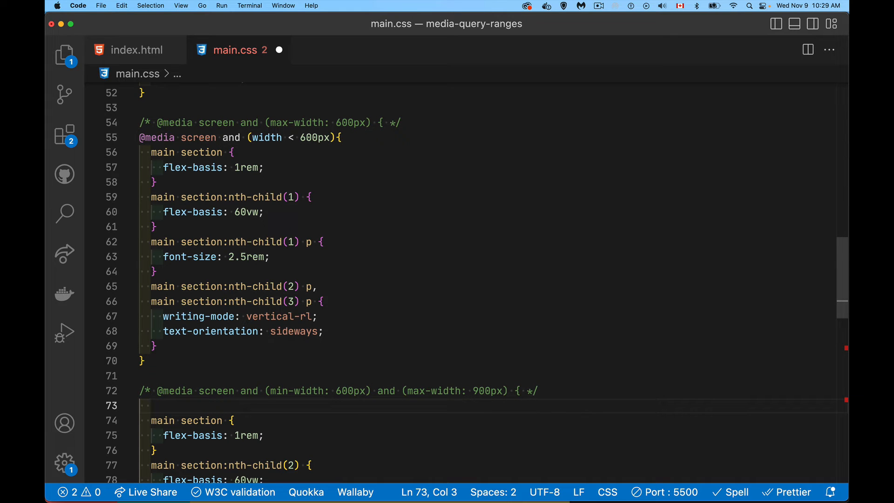
text(media)
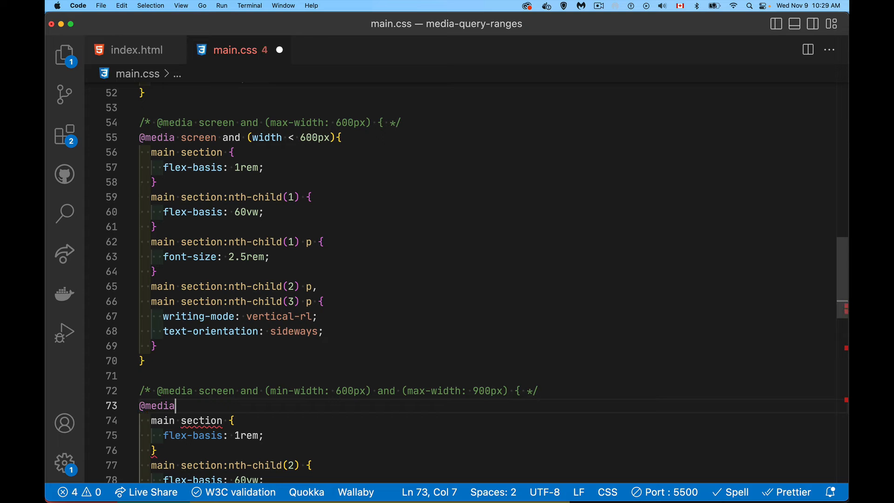
text(screen)
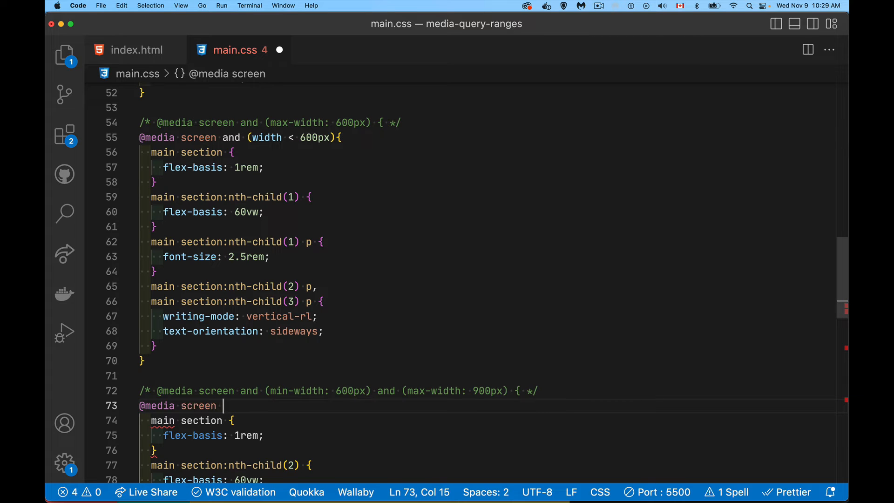
text(and)
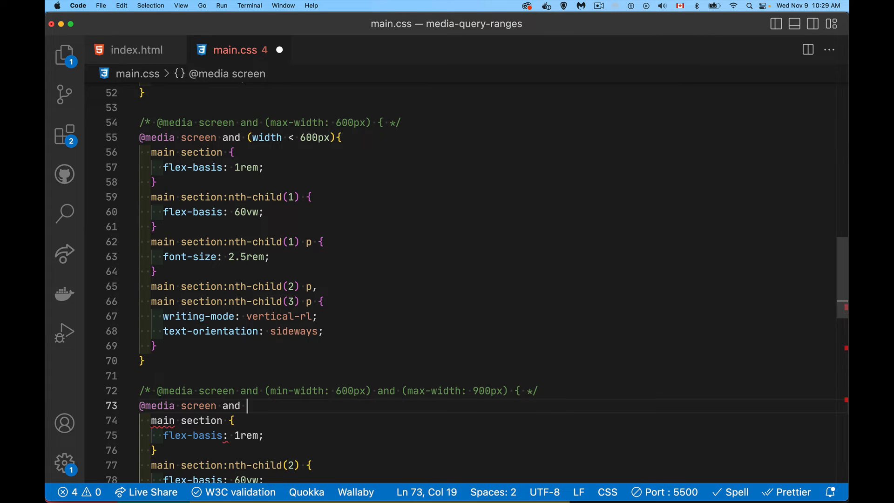
text((width ))
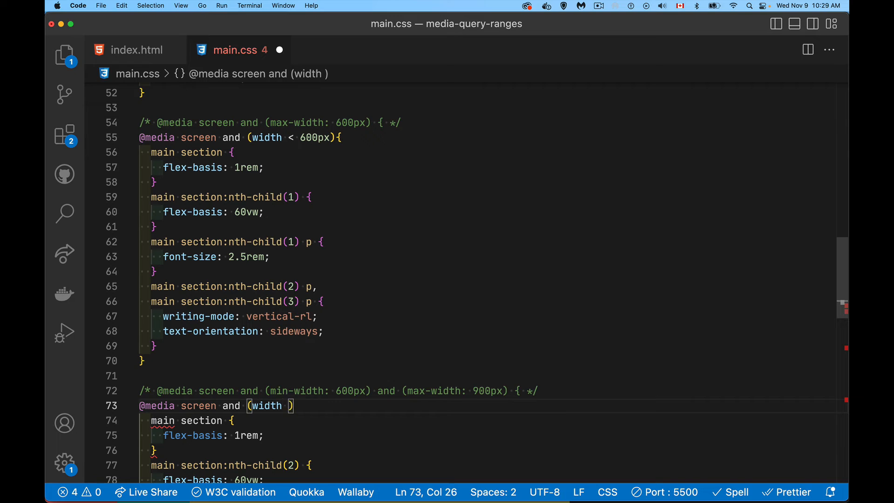
text(> 600)
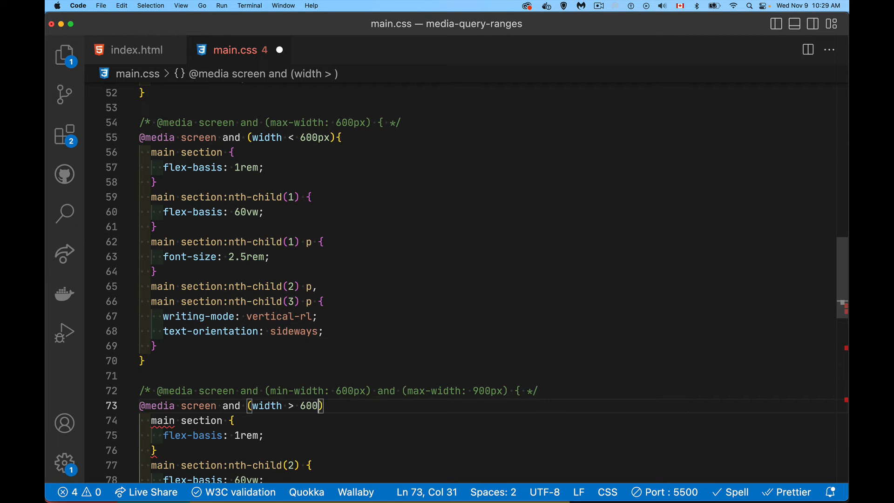
text(px)
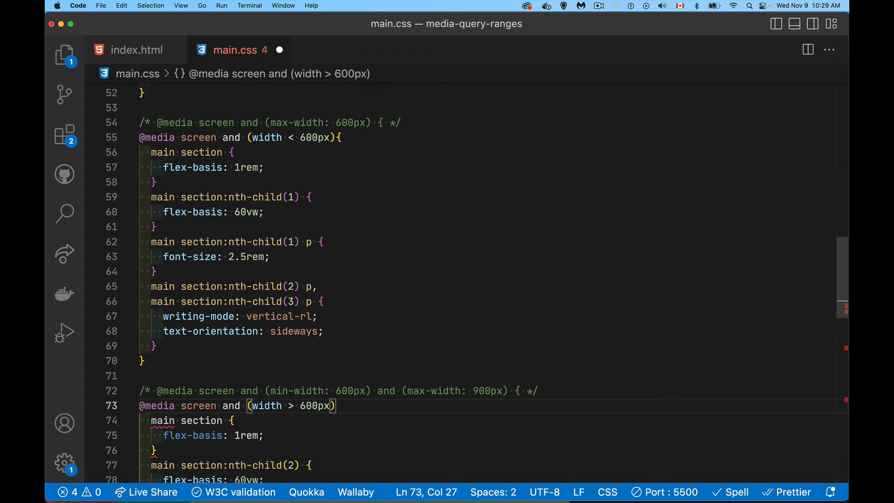
text(=)
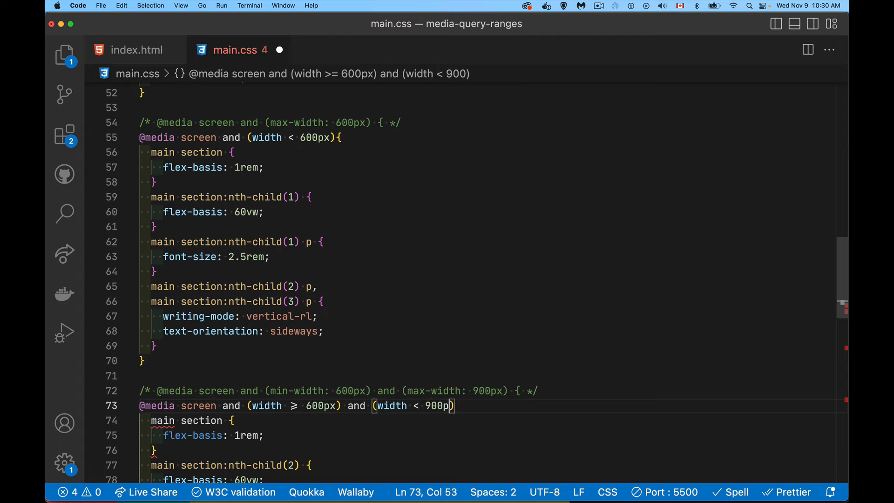
text(x) {)
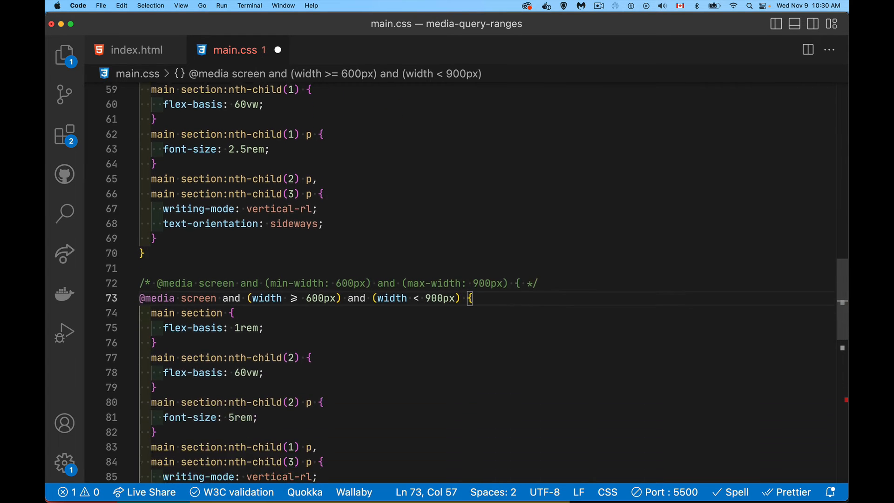
scroll(down, 3)
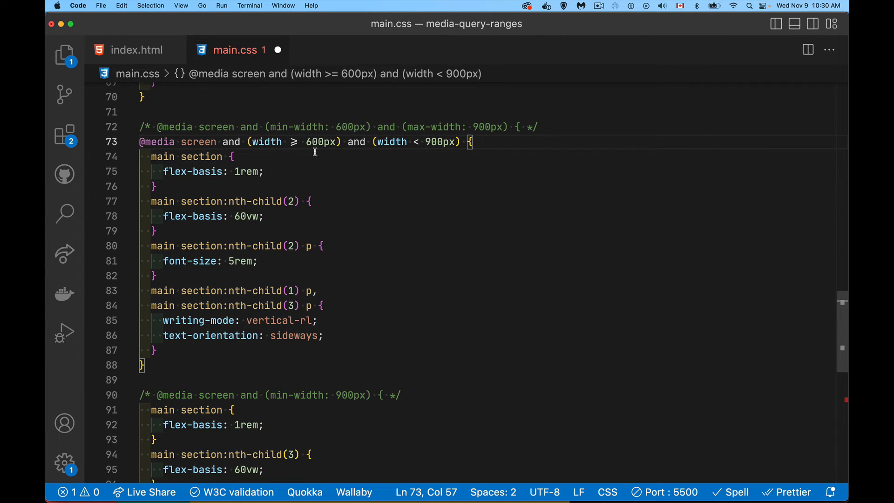
mouse_move(301, 148)
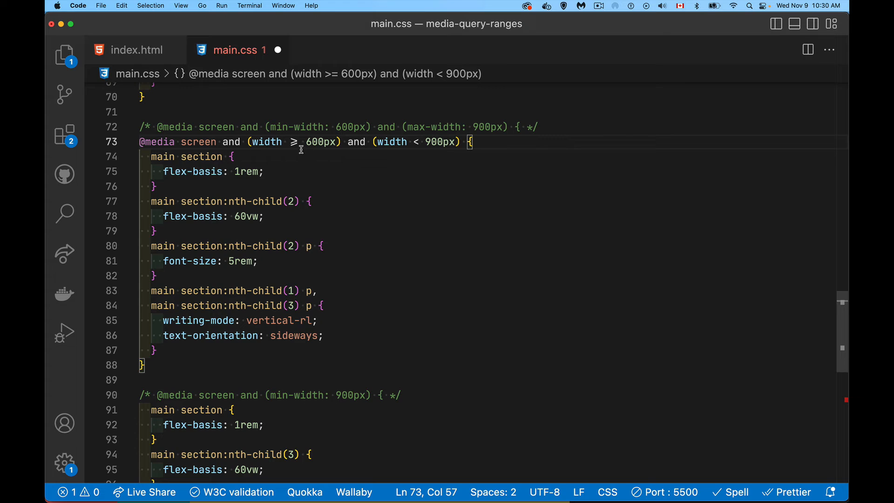
mouse_move(307, 156)
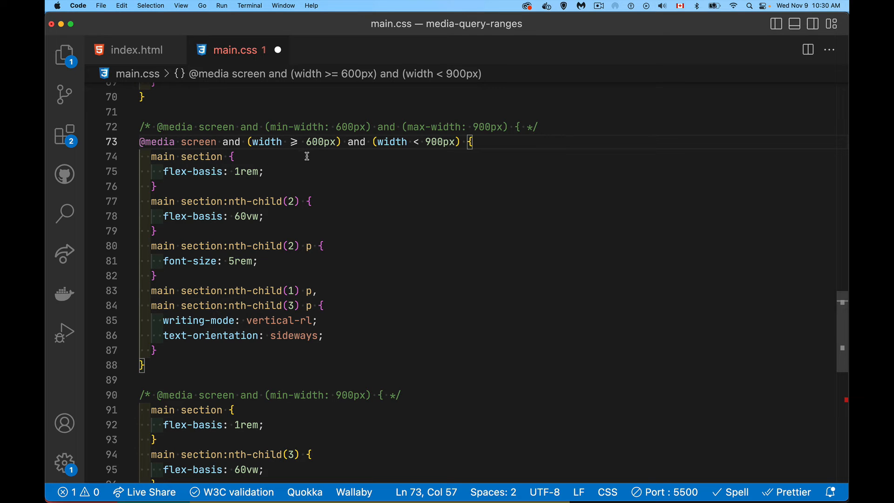
mouse_move(352, 230)
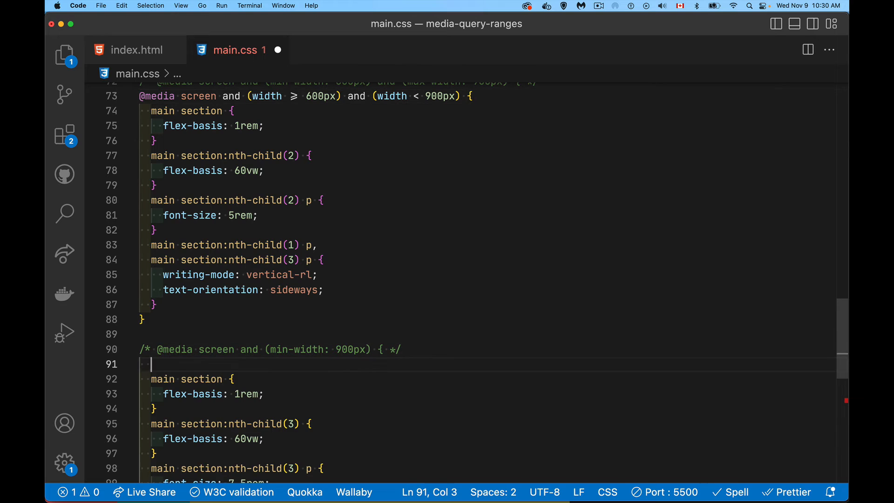
text(@media screen and (w)
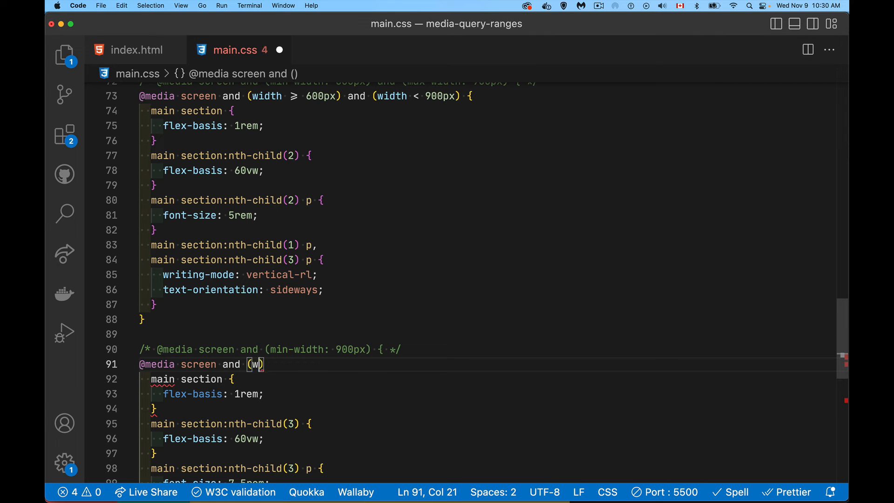
text(idth >)
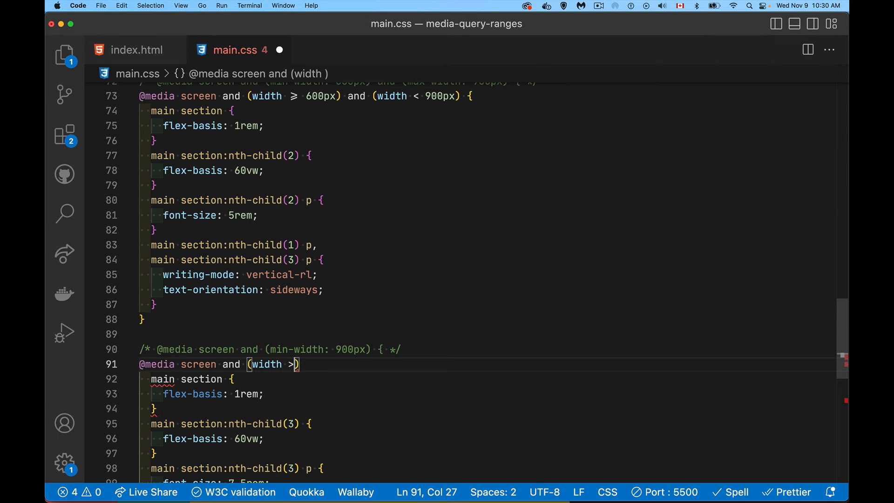
text(=)
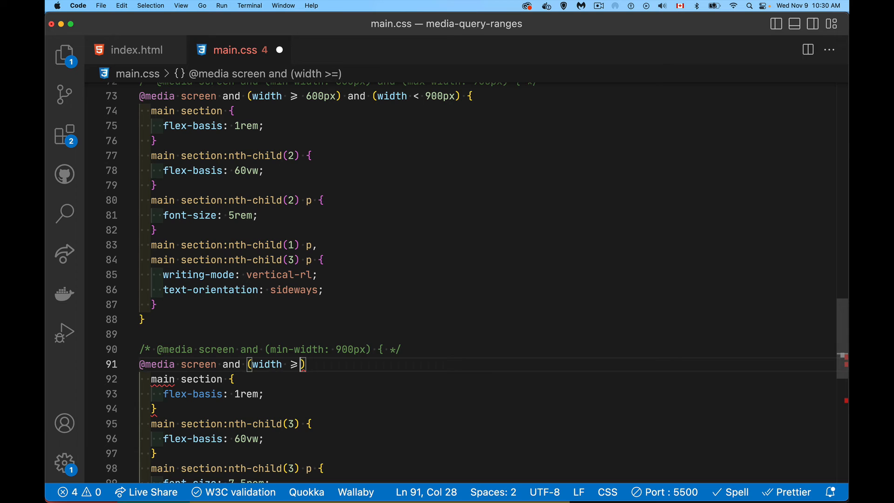
text(900px)
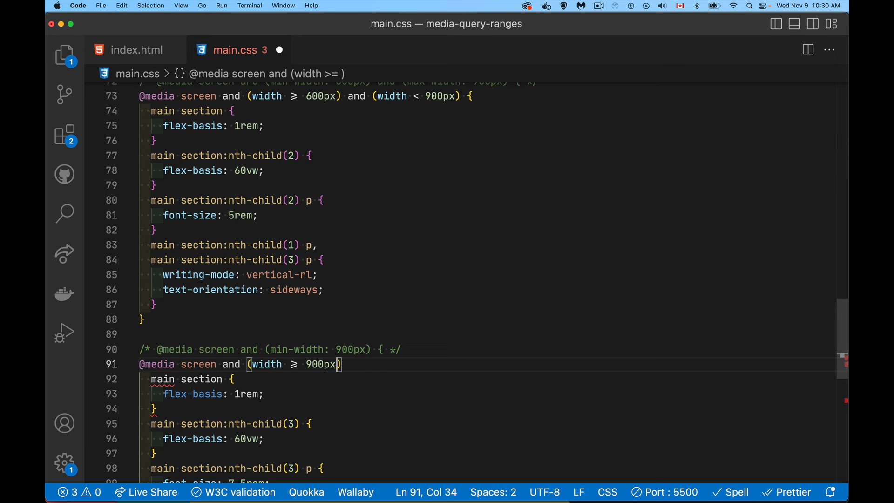
text({)
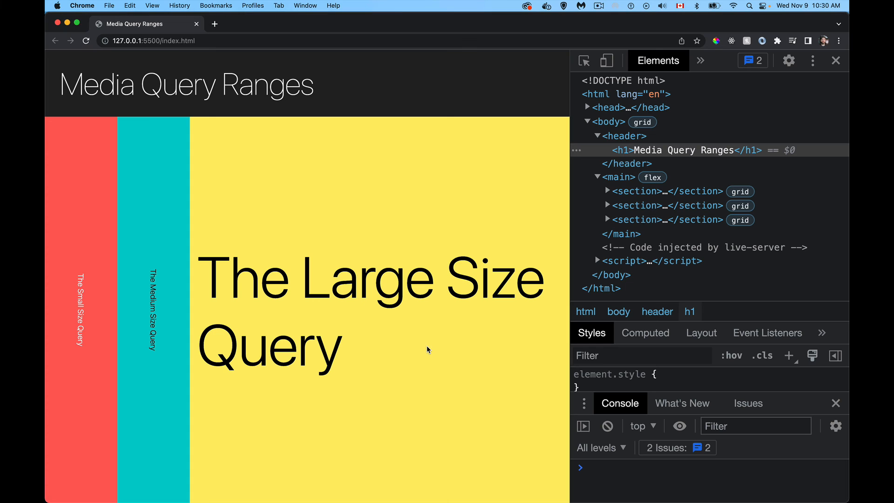
mouse_move(571, 192)
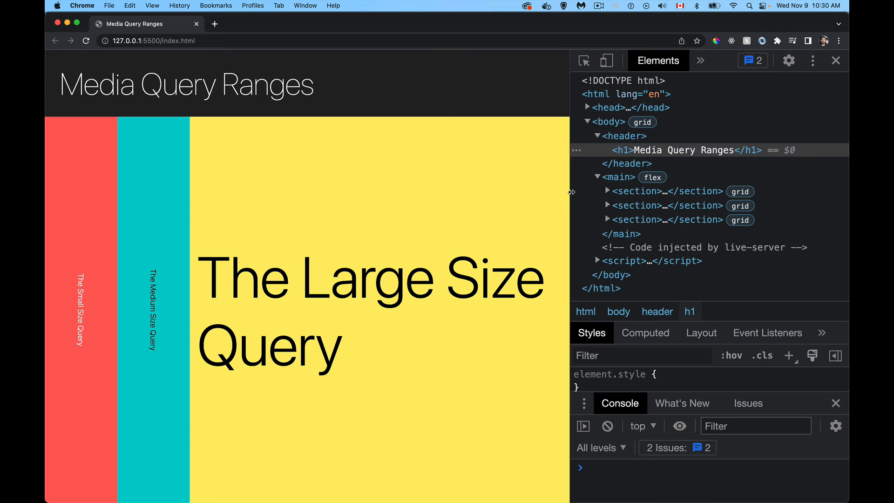